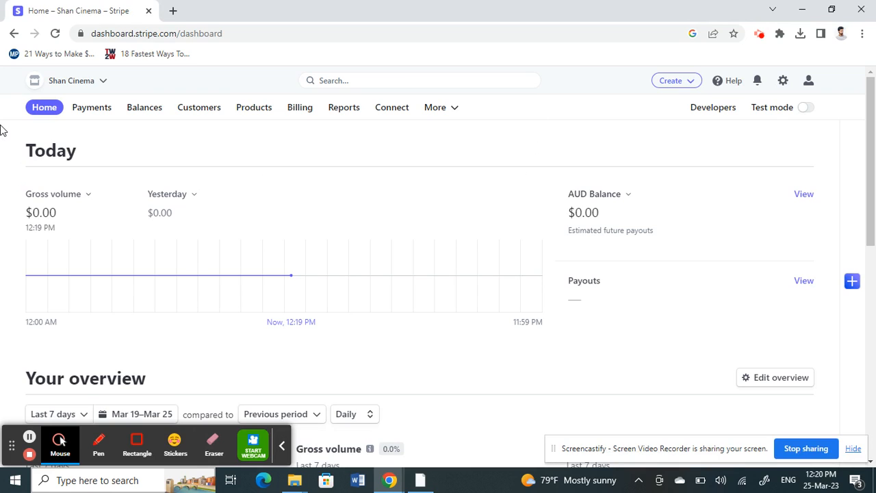
mouse_move(784, 80)
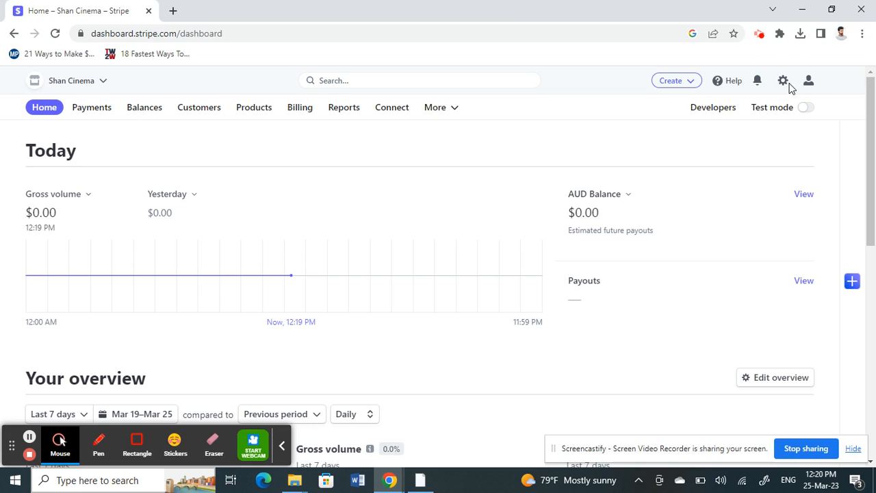
mouse_move(783, 79)
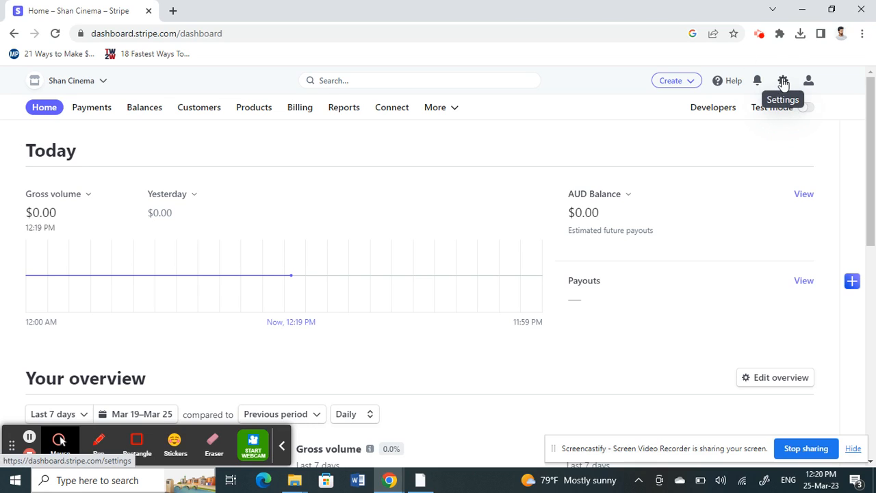
- Go to the account's Business settings from the top navigation gear
click(783, 79)
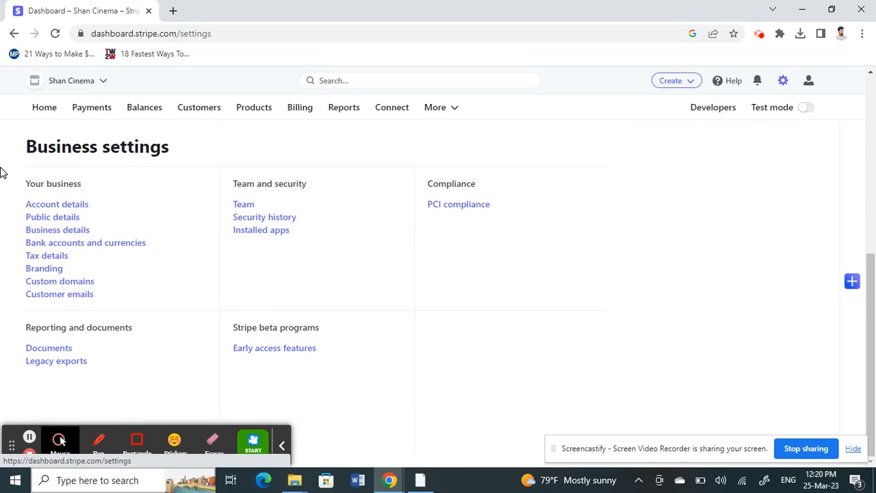
mouse_move(85, 205)
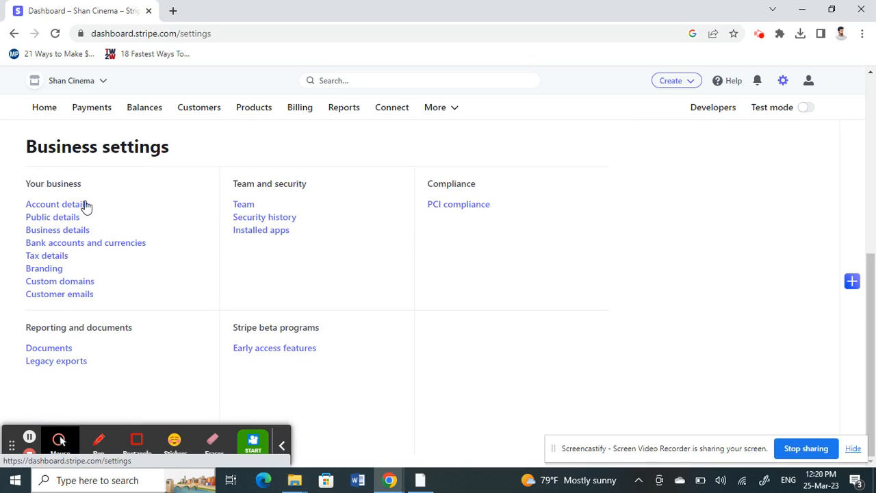
mouse_move(77, 209)
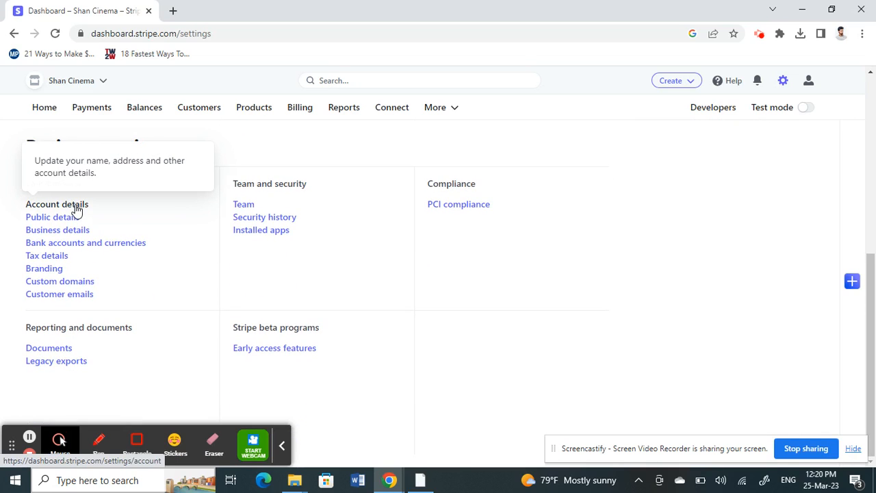
- Show Account details and reach the Close your account section
click(57, 204)
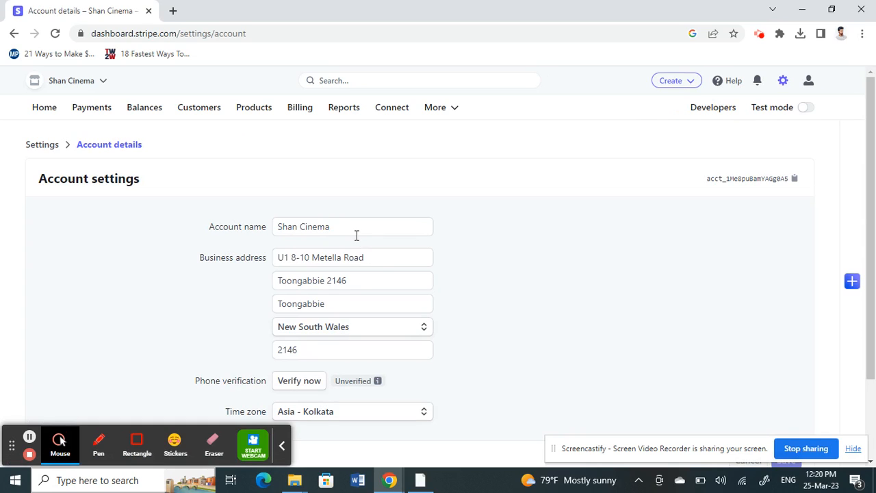
scroll(down, 3)
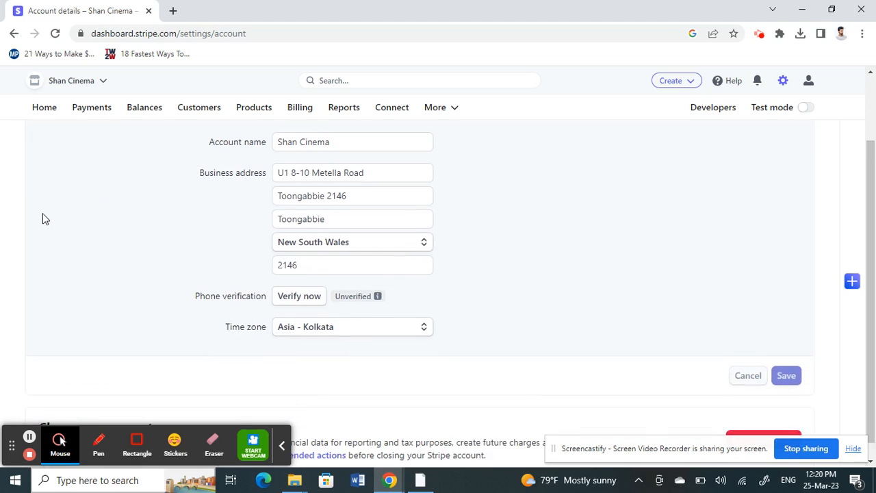
scroll(down, 3)
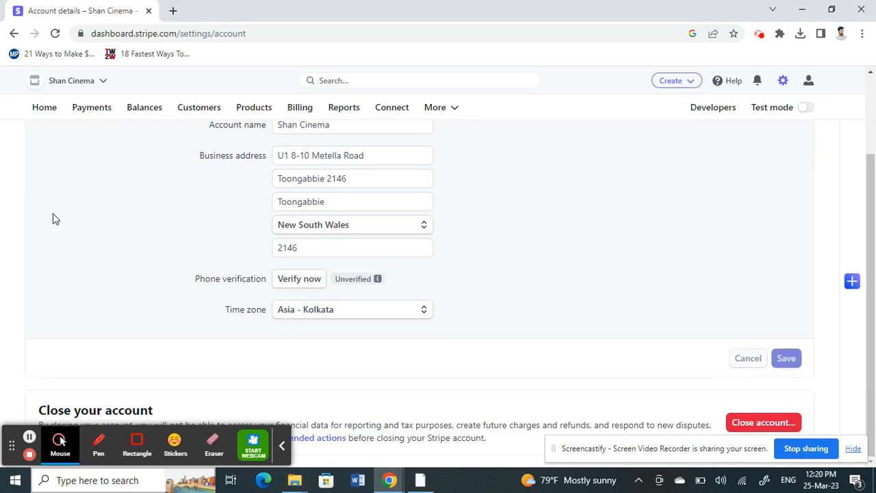
mouse_move(750, 436)
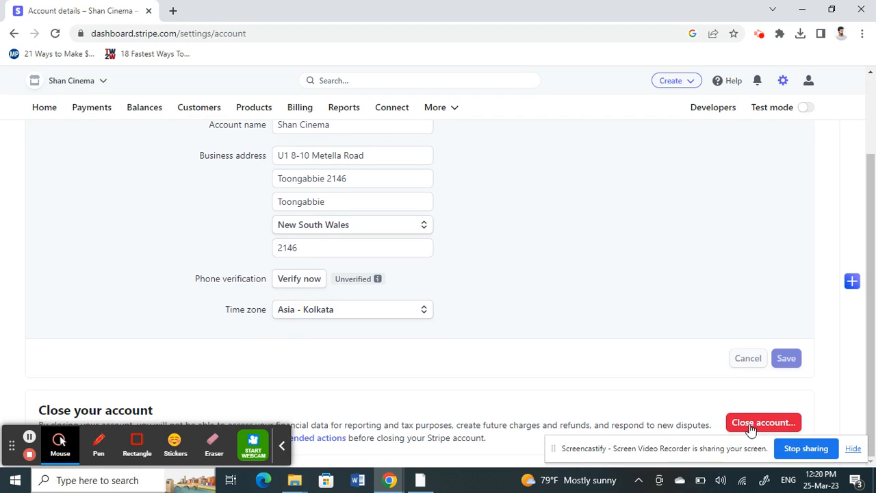
- Bring up the Close account confirmation dialog for Shan Cinema with its password field
click(764, 422)
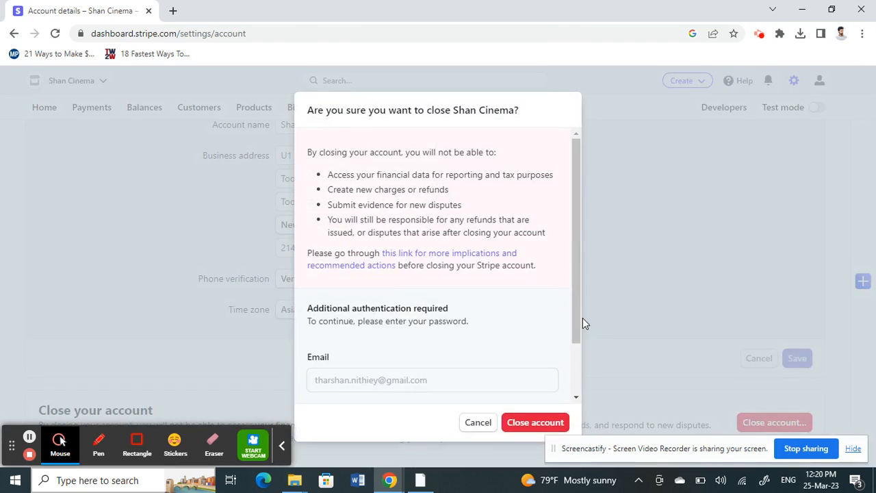
scroll(down, 3)
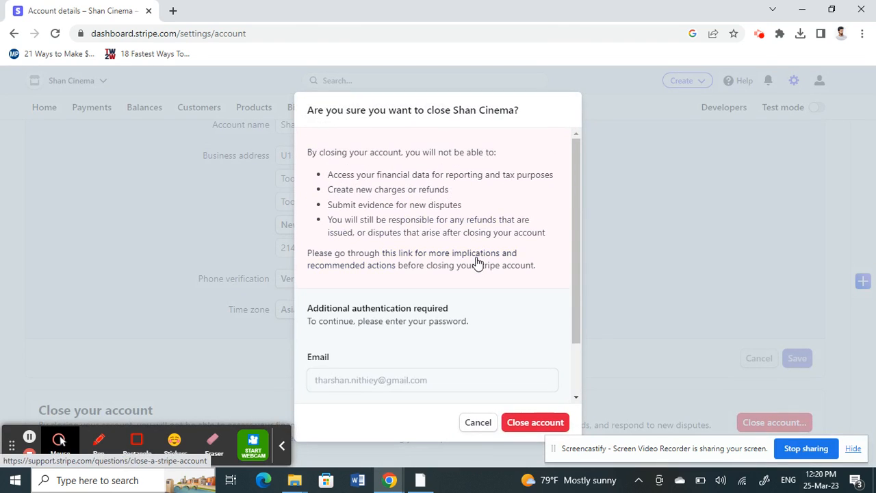
scroll(down, 3)
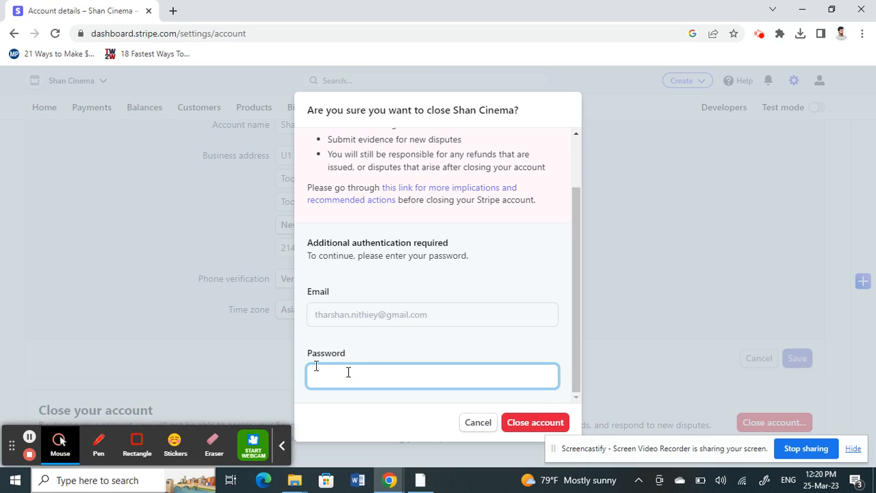
mouse_move(527, 438)
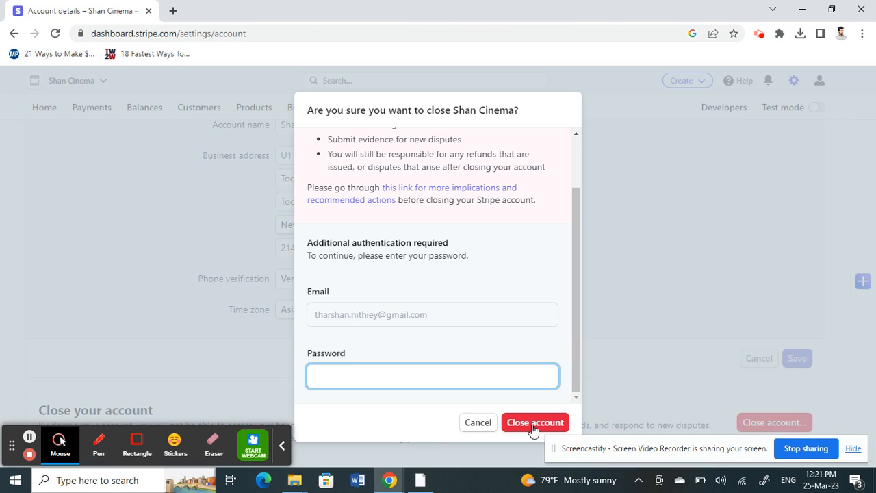
click(432, 375)
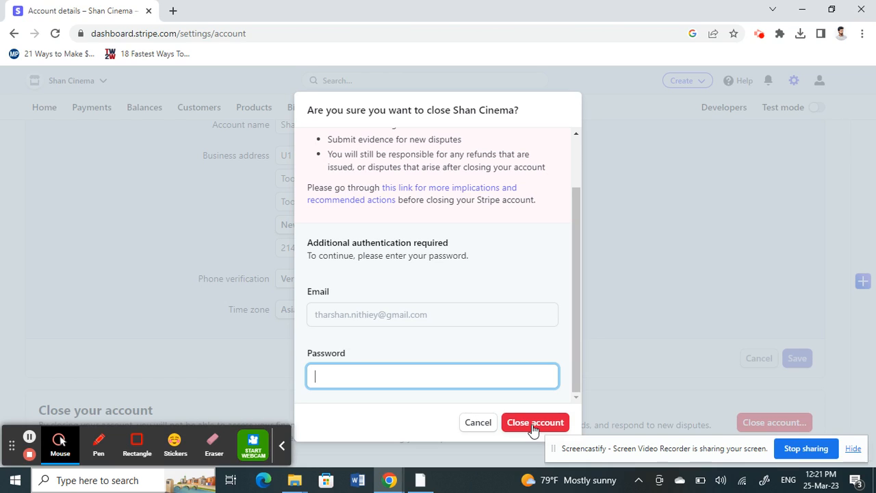